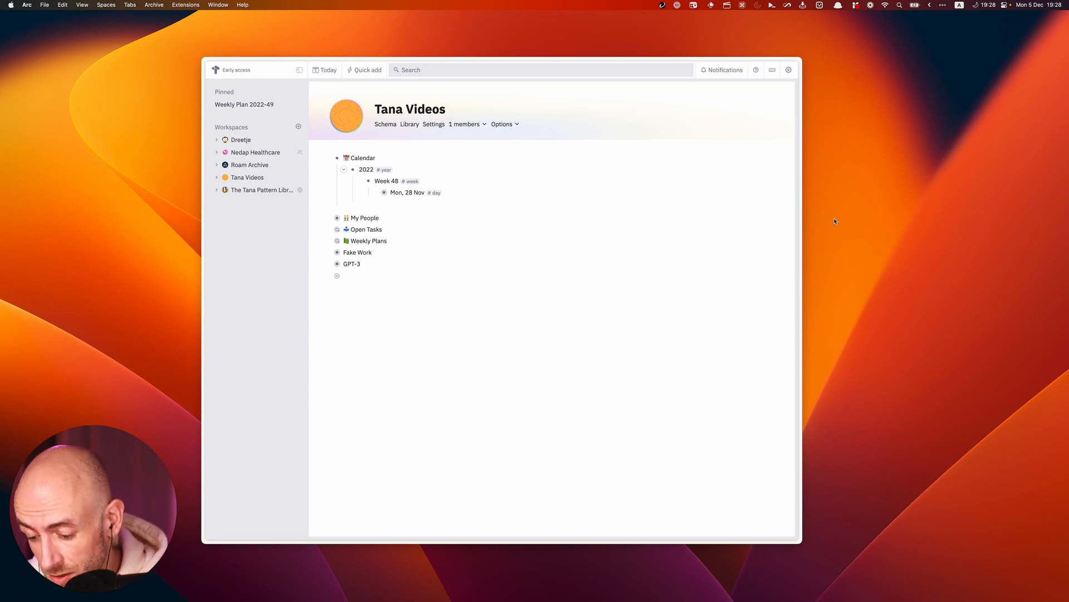
Step: Summon the Raycast launcher over the Tana Videos workspace with Cmd+Space
key(cmd+space)
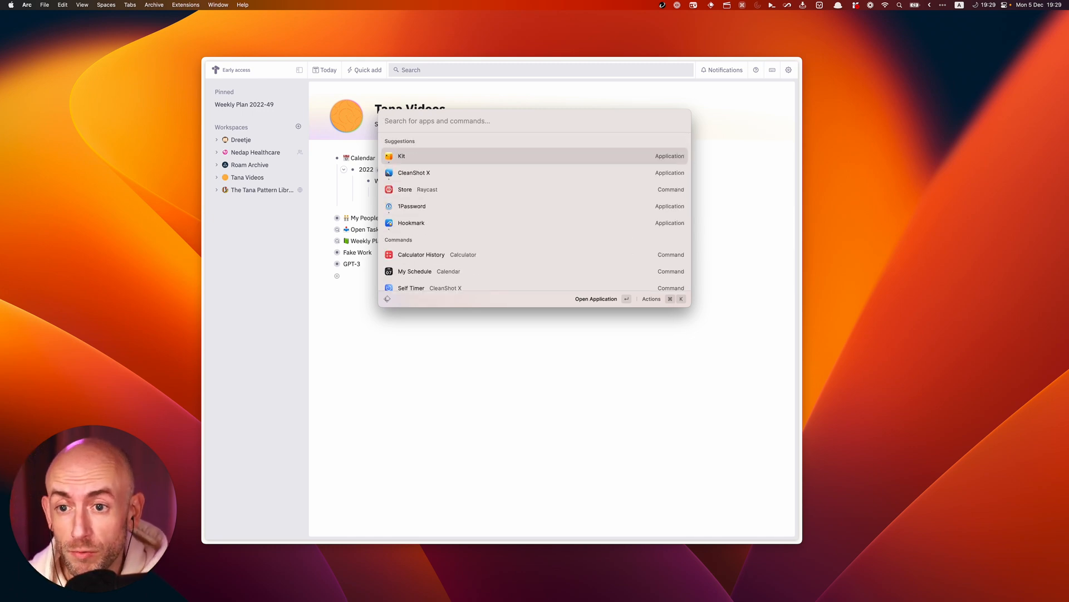
Step: Find the Tana extension in the Raycast Store and install it
text(stor)
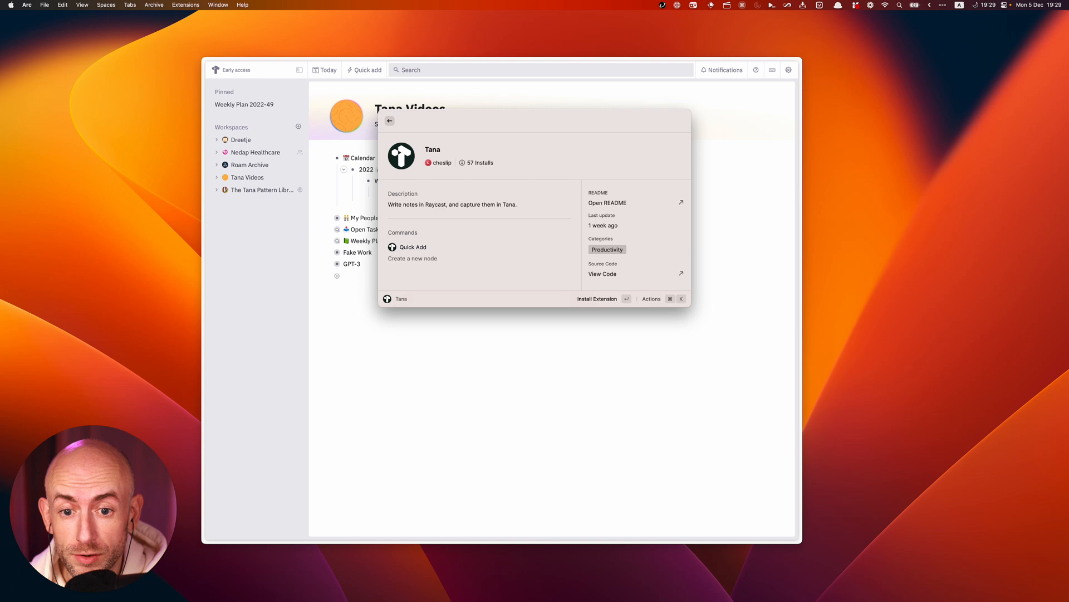
click(597, 299)
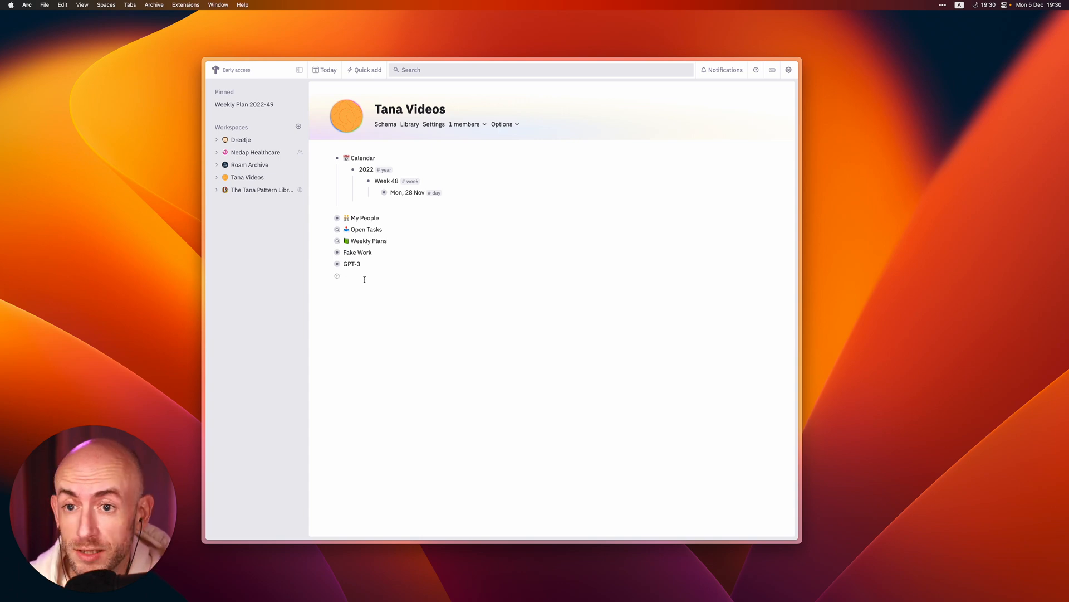
Step: Add an INBOX bullet tagged #inbox-section and bring up its command menu
text(1)
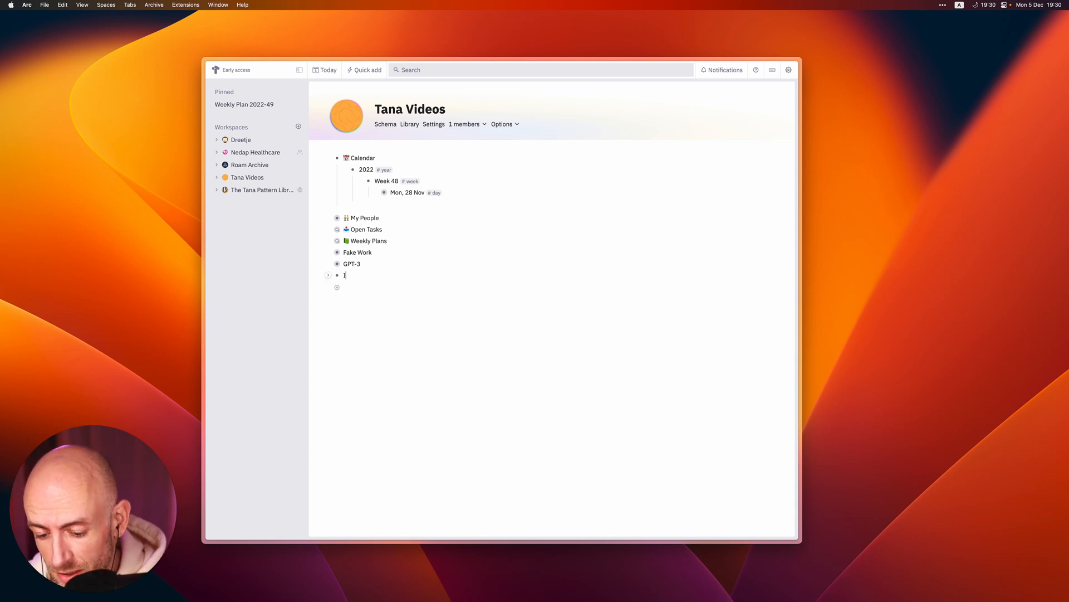
text(NBOX)
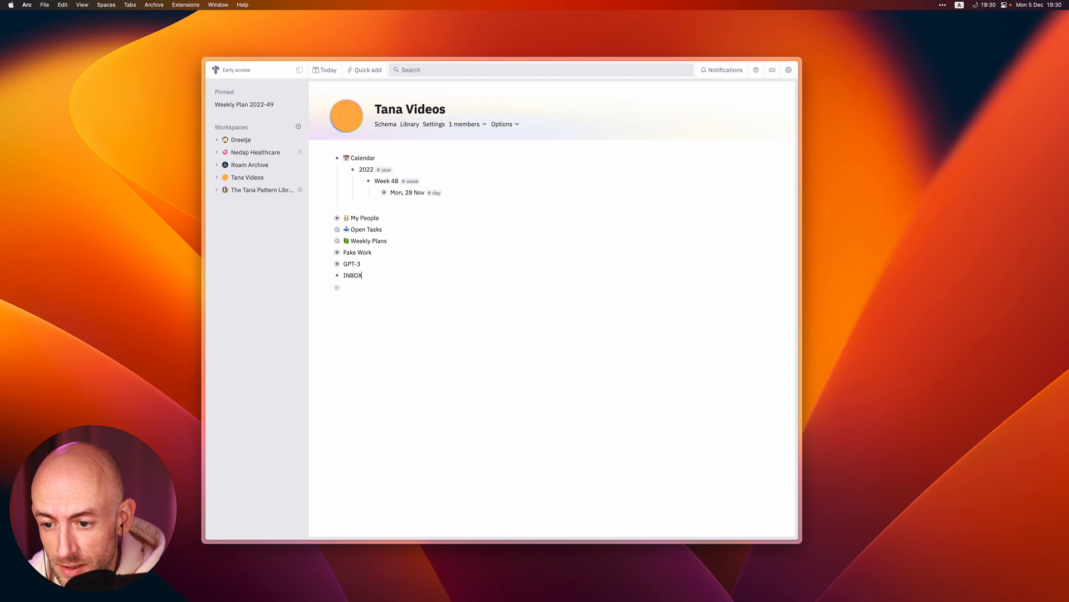
text(#inb)
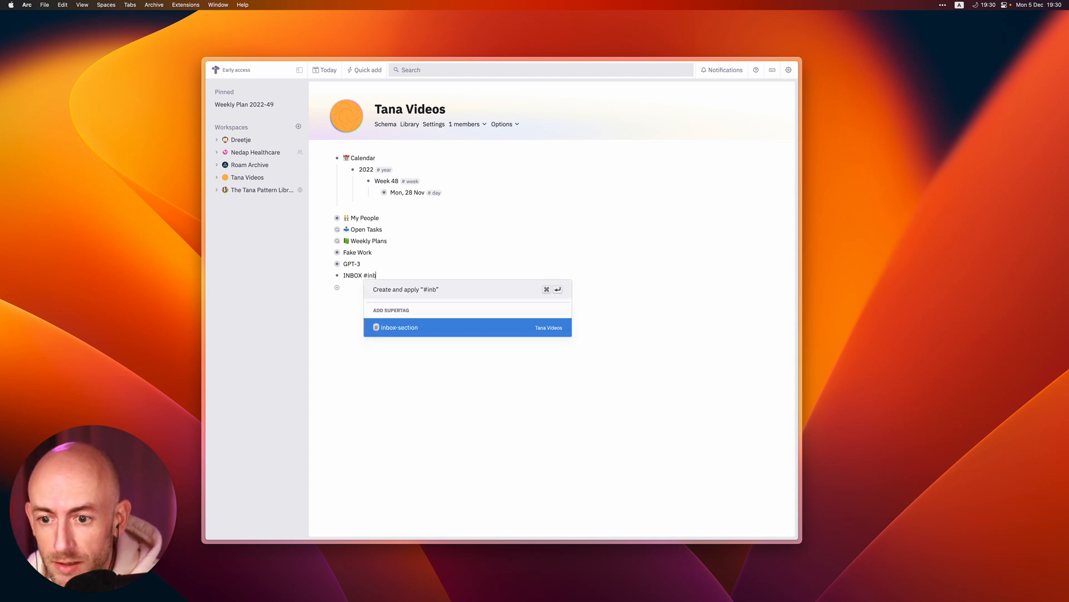
click(399, 328)
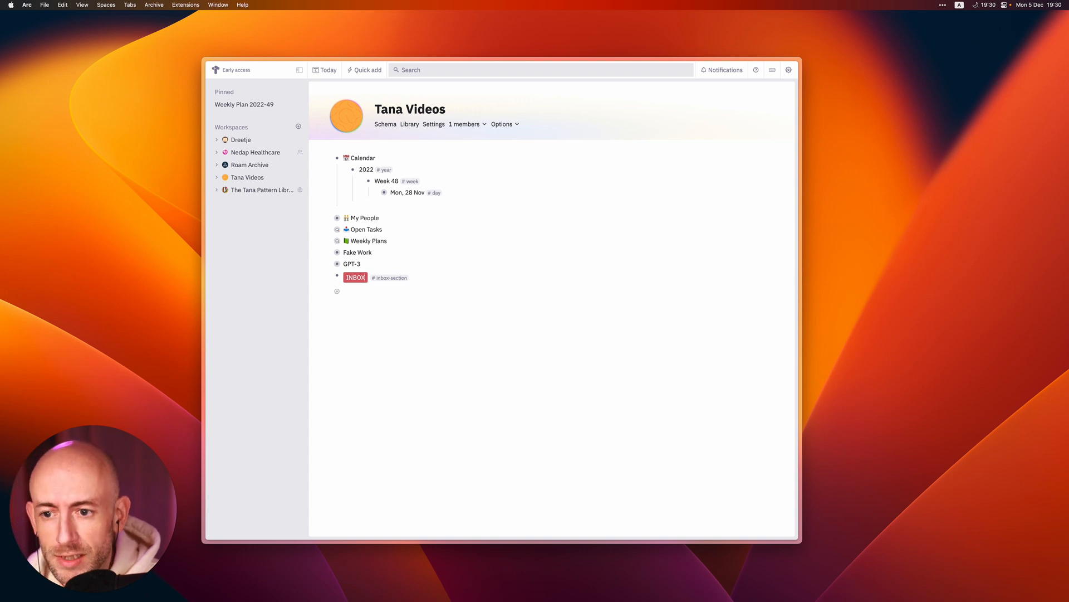
click(356, 276)
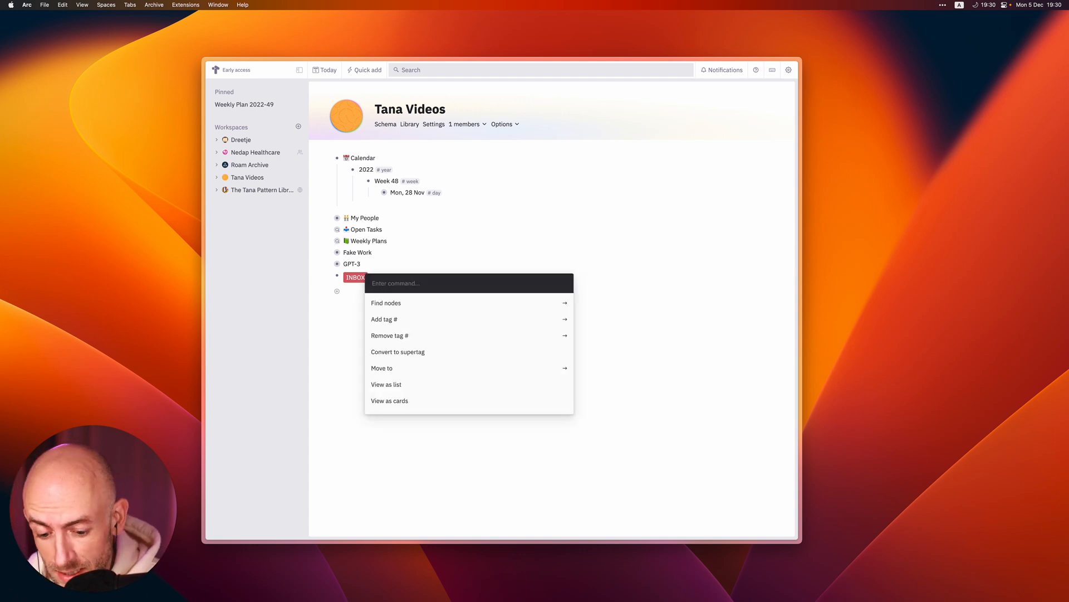
Step: Generate a Tana API token via the 'api' command for the Quick Add setup
text(api)
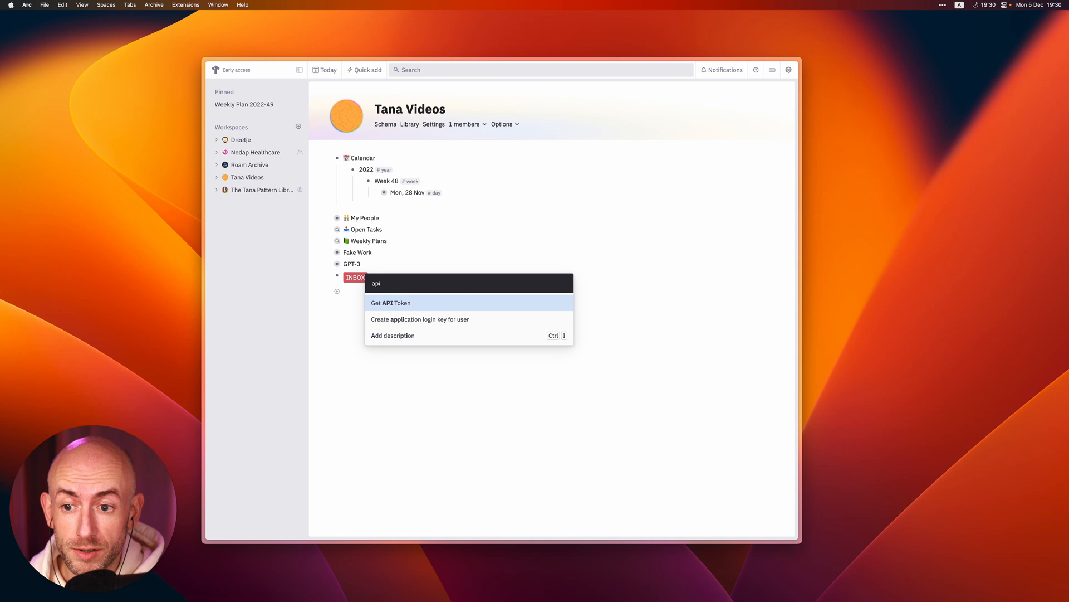
click(391, 303)
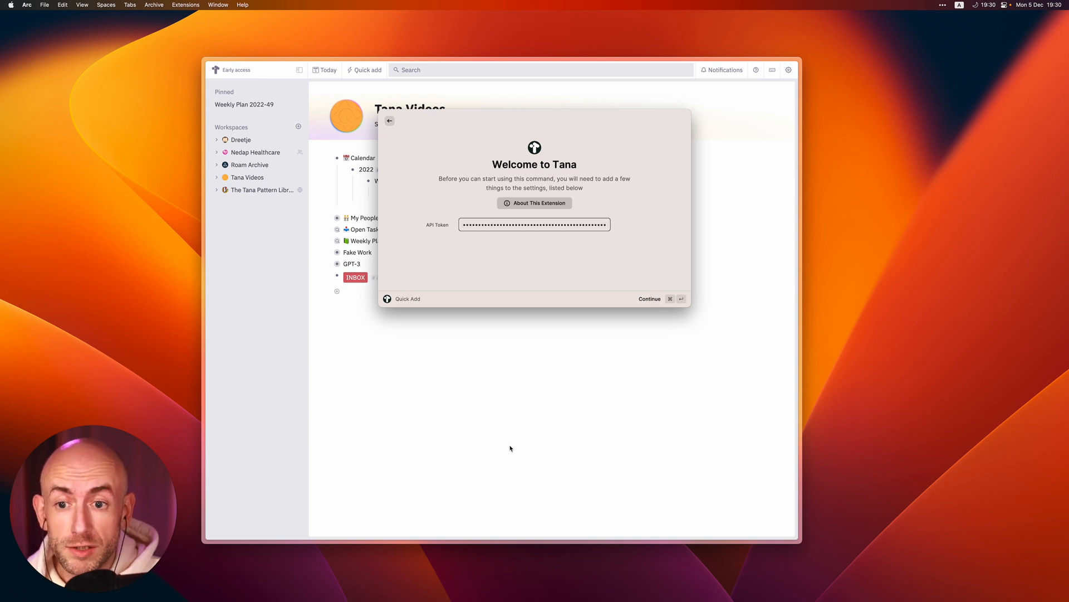
Step: Continue past the Welcome to Tana screen to save the API token
click(648, 298)
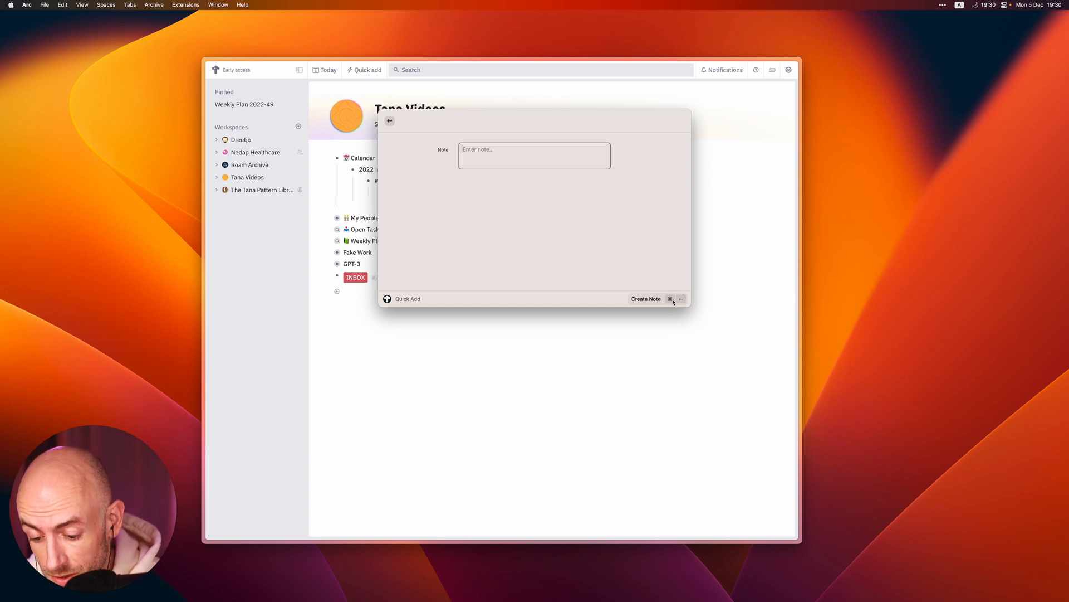
Step: Submit the note 'Test from Raycast To Tana' through Tana Quick Add
text(Test from Raycast To)
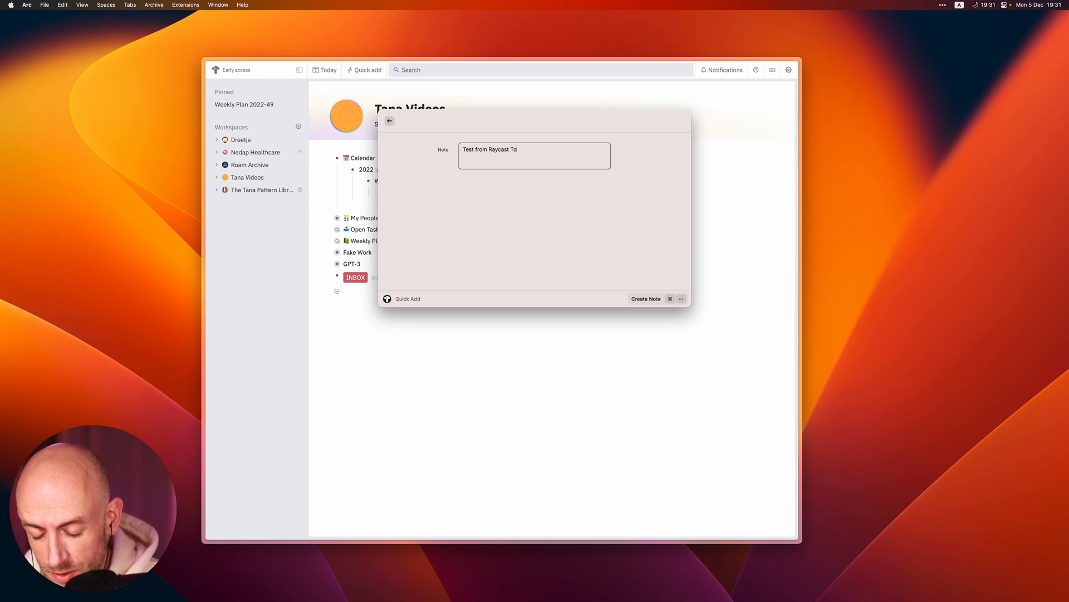
text(Tana)
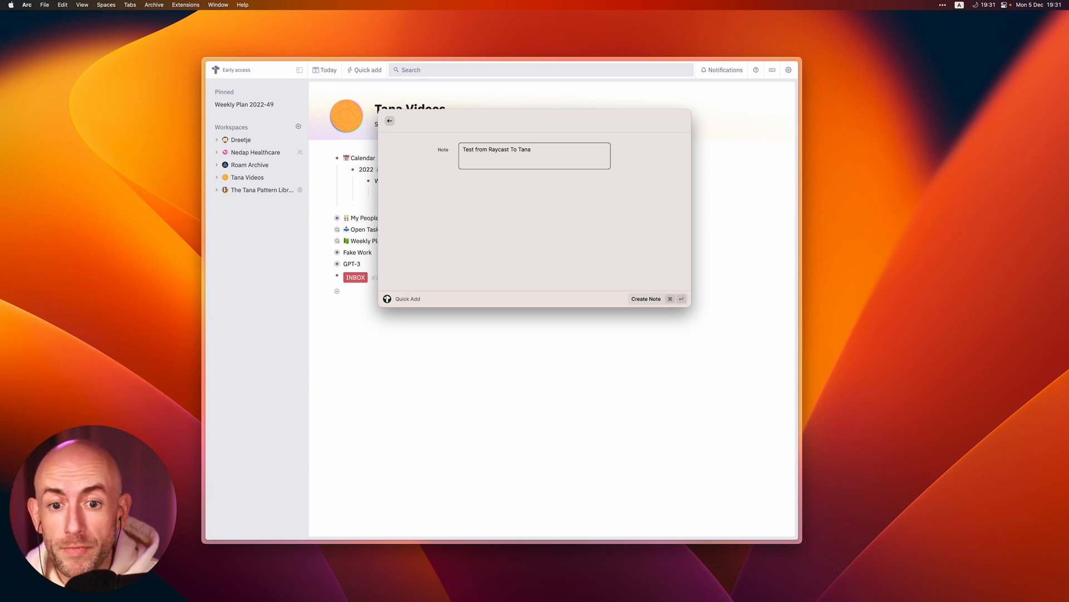
click(645, 298)
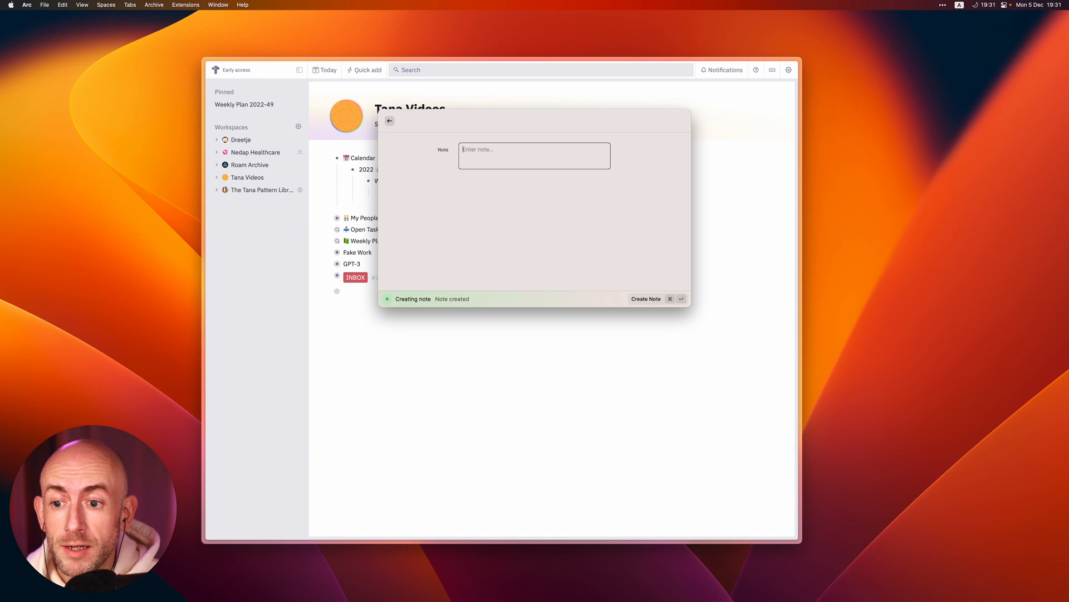